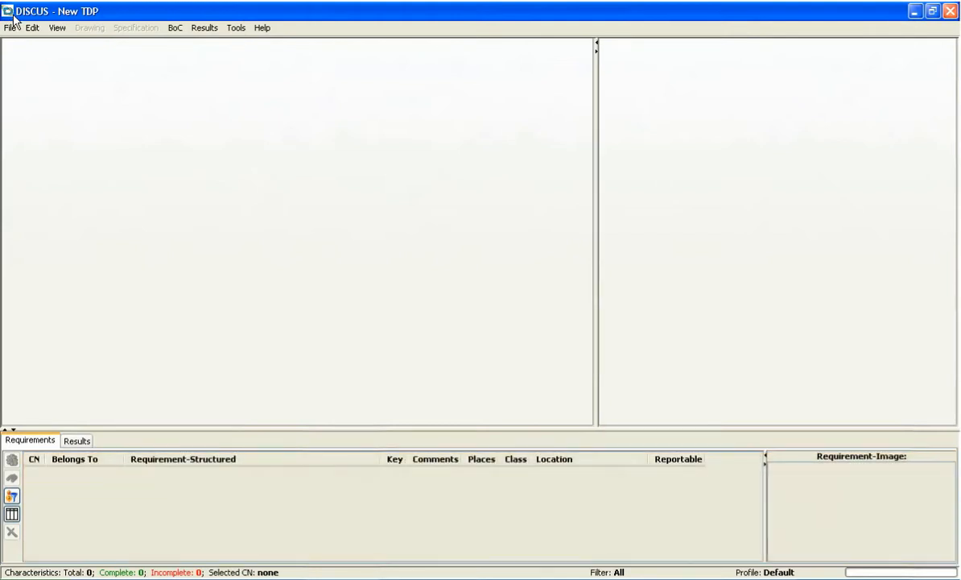
# Add 3110526191.pdf from DISCUS Webinars & Demos as the TDP's drawing
pyautogui.click(10, 28)
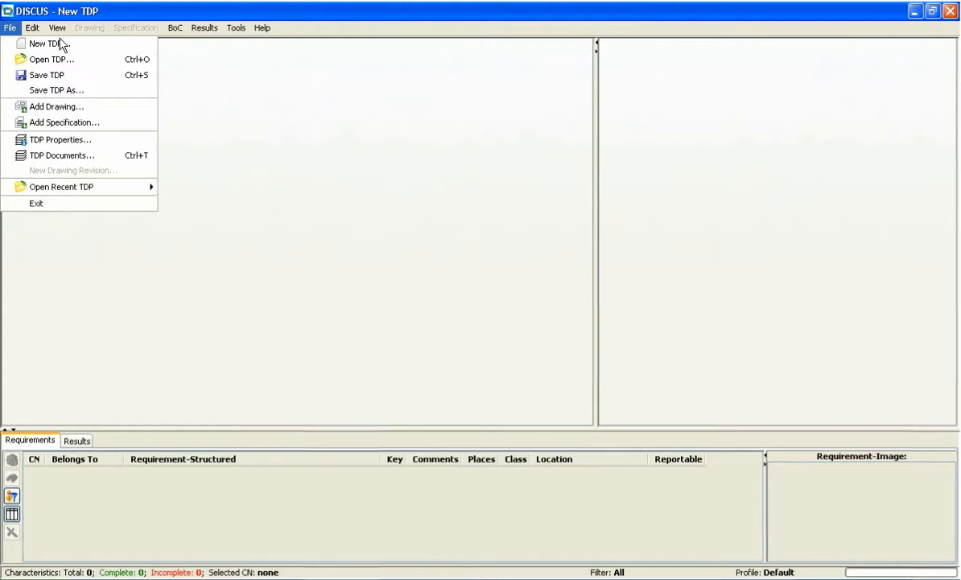
pyautogui.click(56, 106)
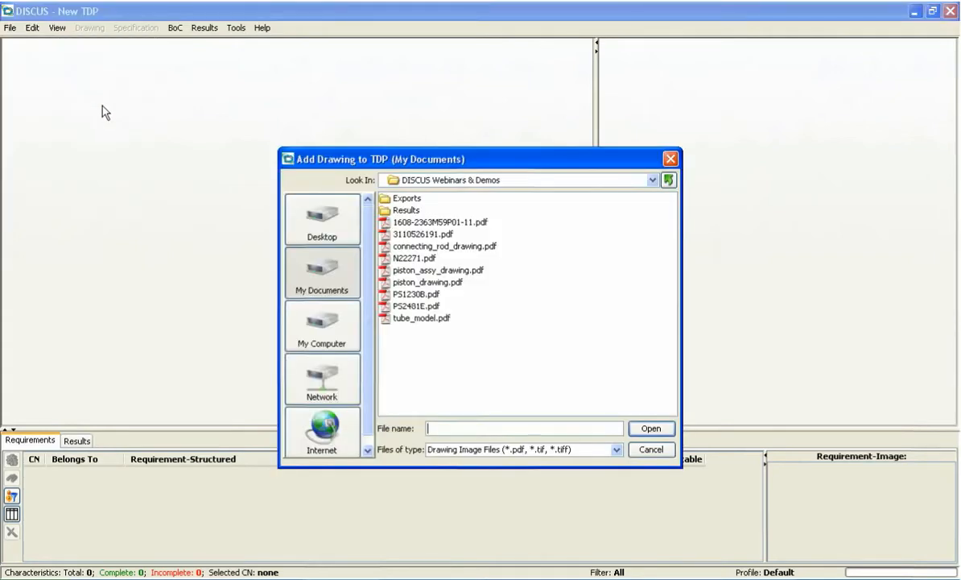
pyautogui.click(650, 427)
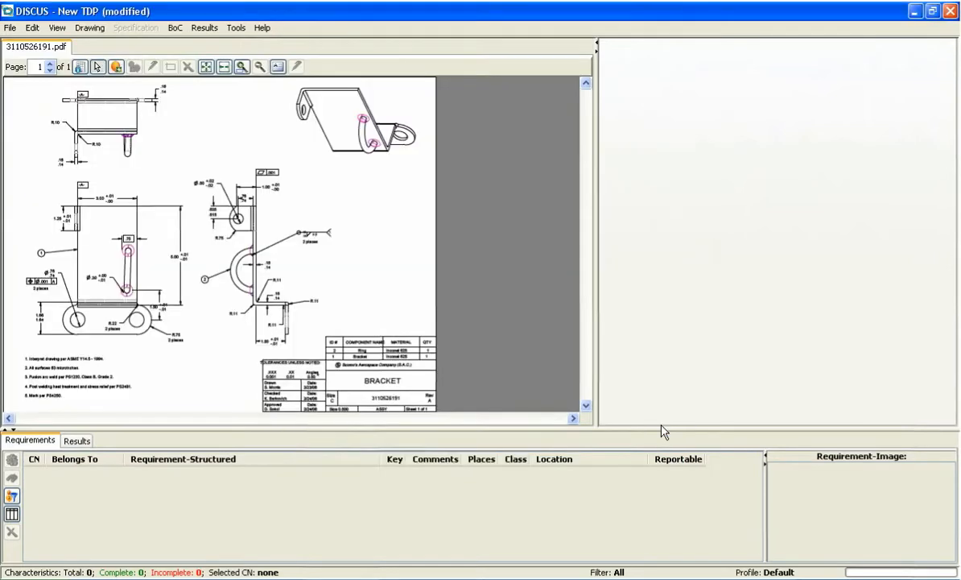
pyautogui.moveTo(598, 57)
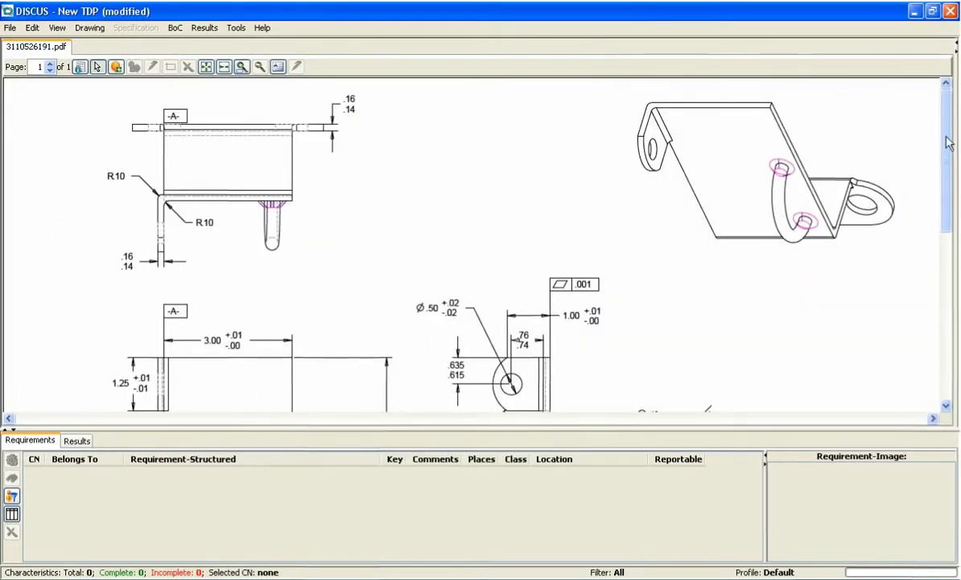
pyautogui.click(11, 29)
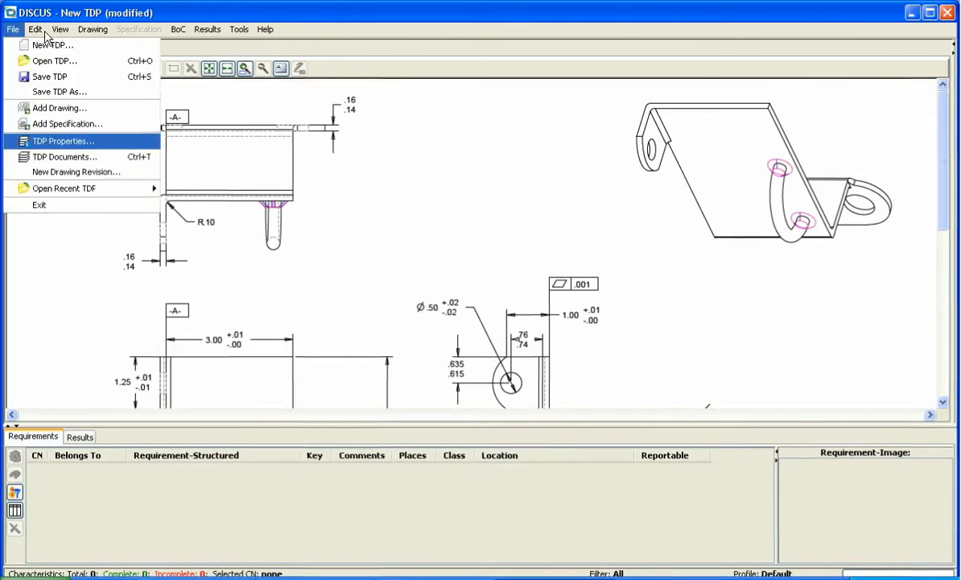
pyautogui.click(62, 141)
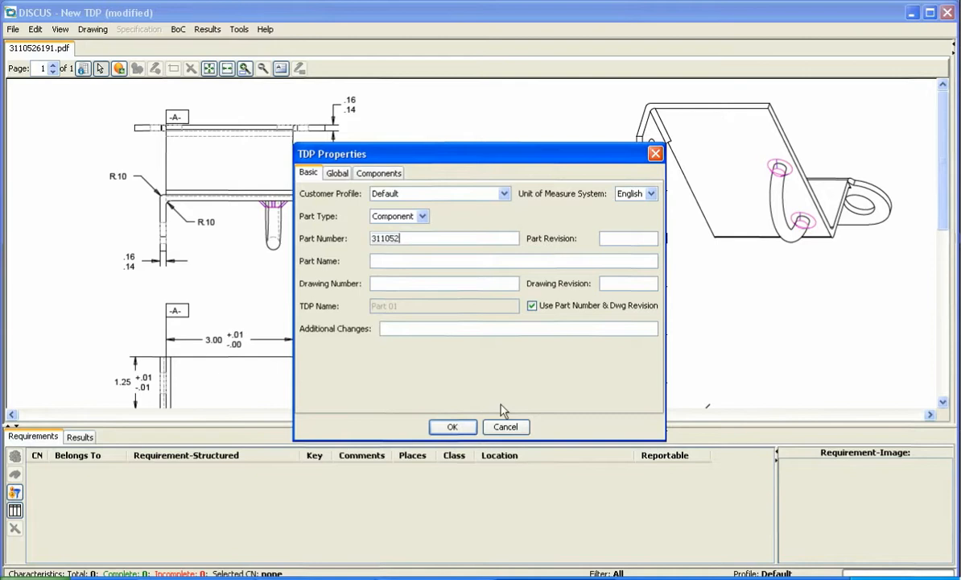
pyautogui.write('6191')
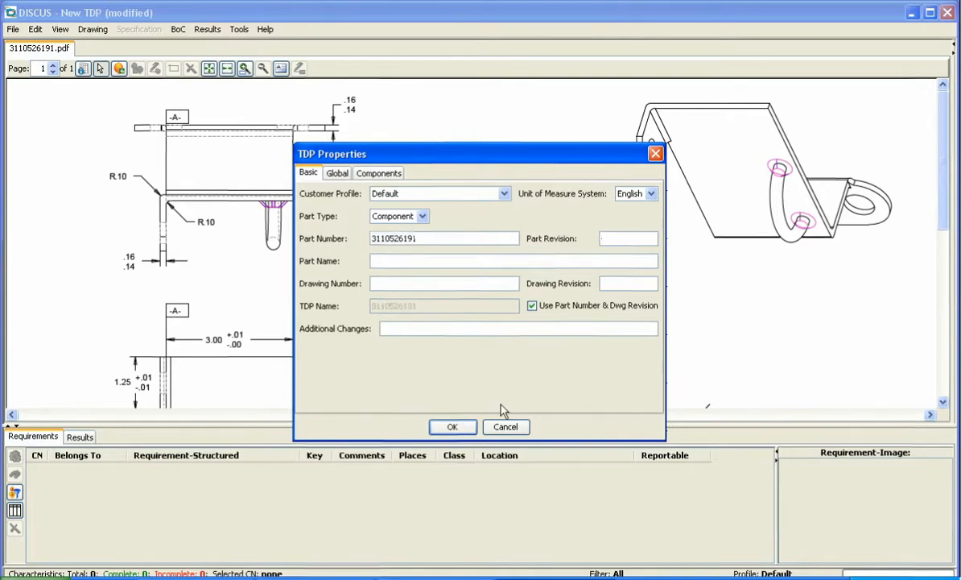
pyautogui.write('Bracket')
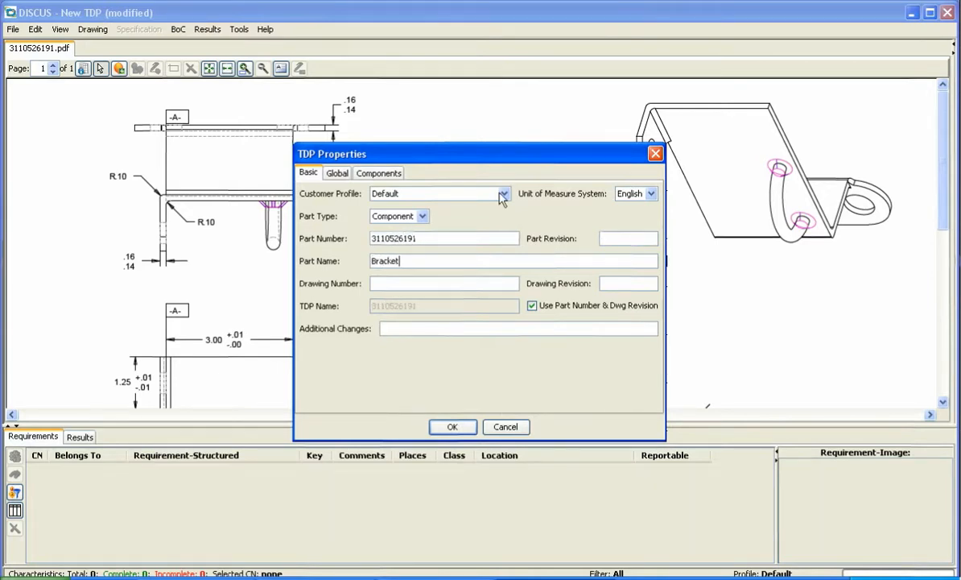
pyautogui.click(504, 193)
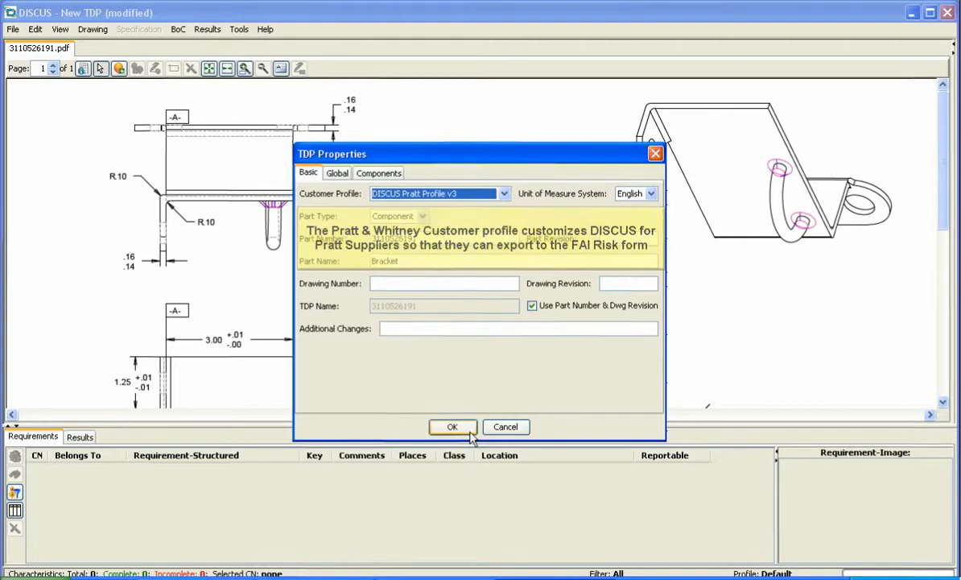
pyautogui.click(452, 427)
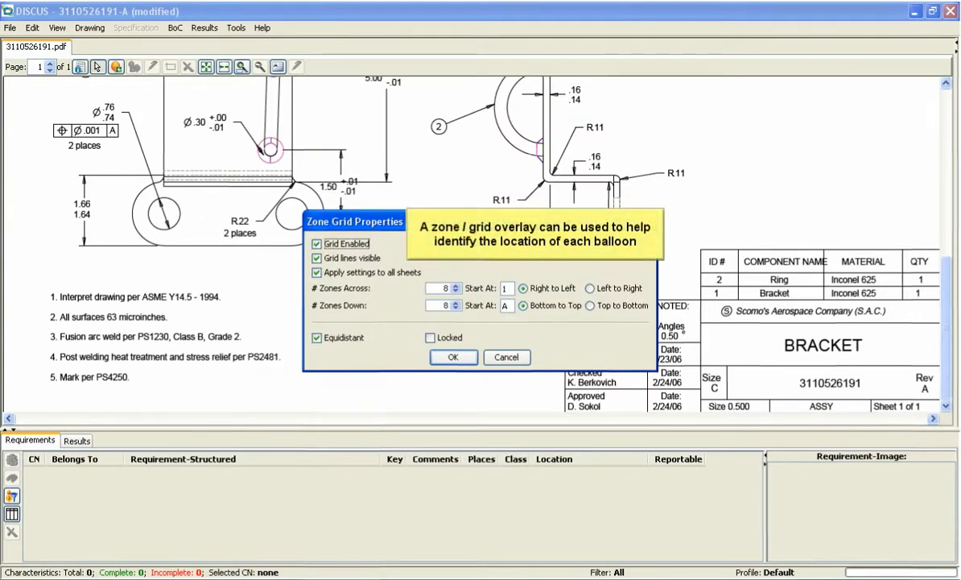
# Accept the 8-by-8 zone grid and 0.4 in circular balloon settings
pyautogui.click(453, 357)
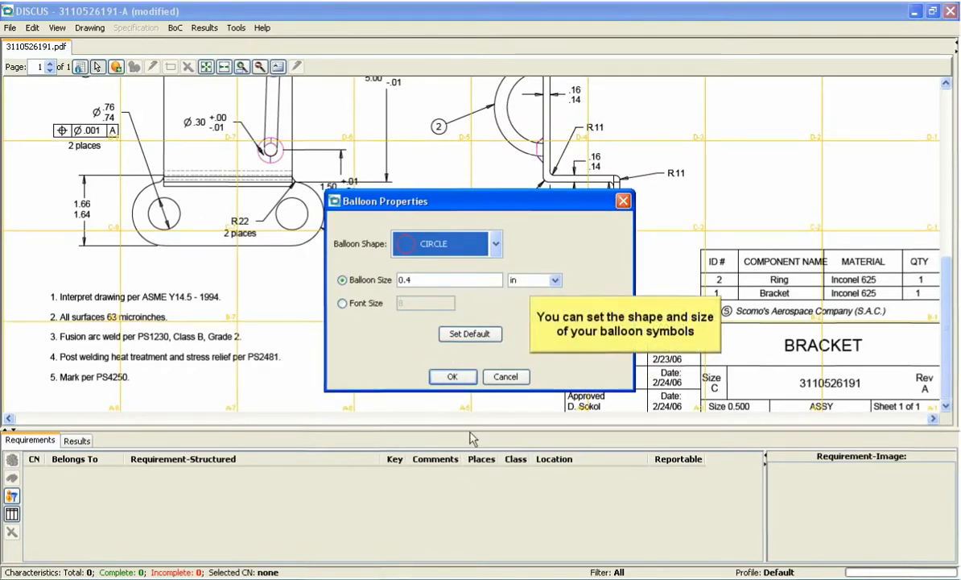
pyautogui.click(495, 243)
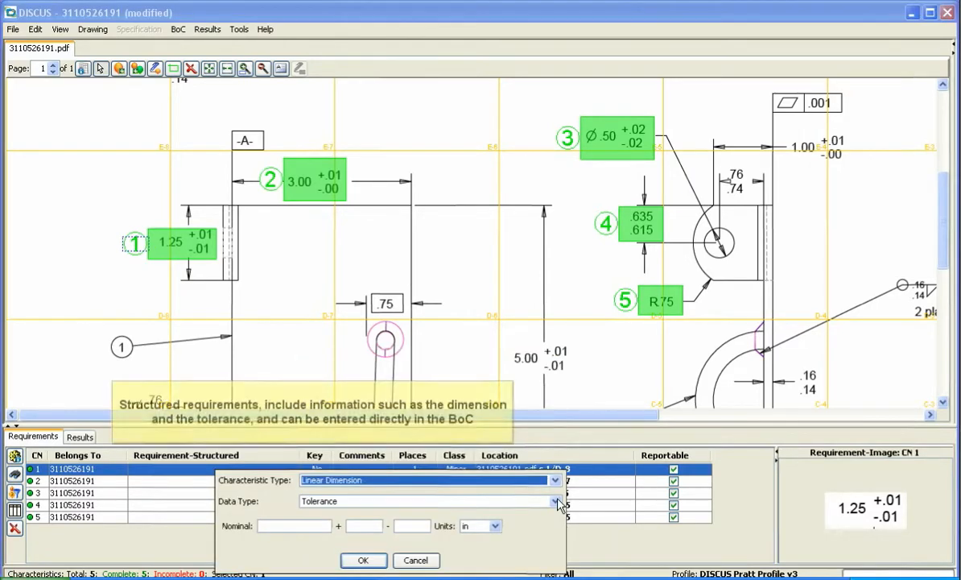
# Begin entering characteristic 1's nominal value of 1.25 in
pyautogui.write('1.')
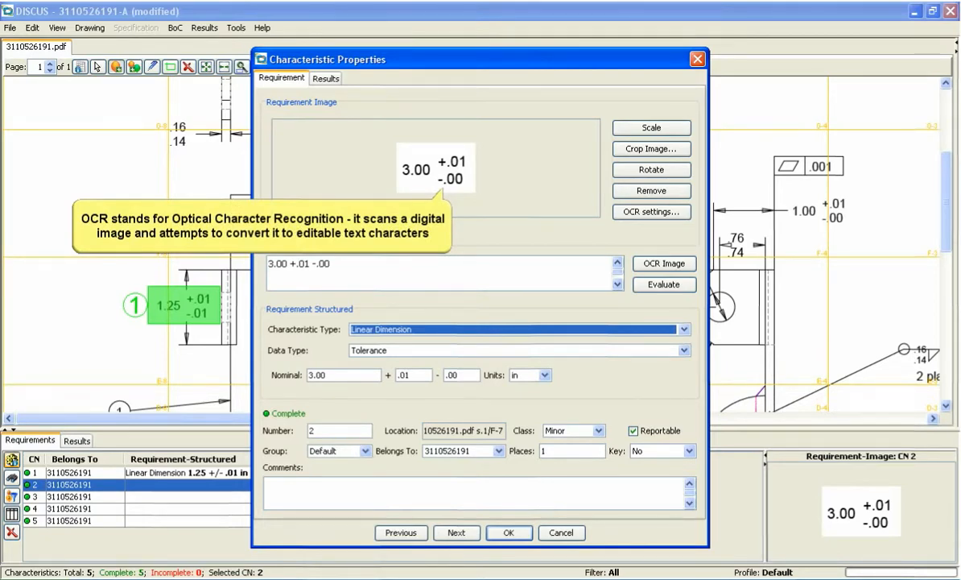
# Accept characteristic 2's 3.00 +.01/−.00 details and start characteristic 1's measured result
pyautogui.click(508, 532)
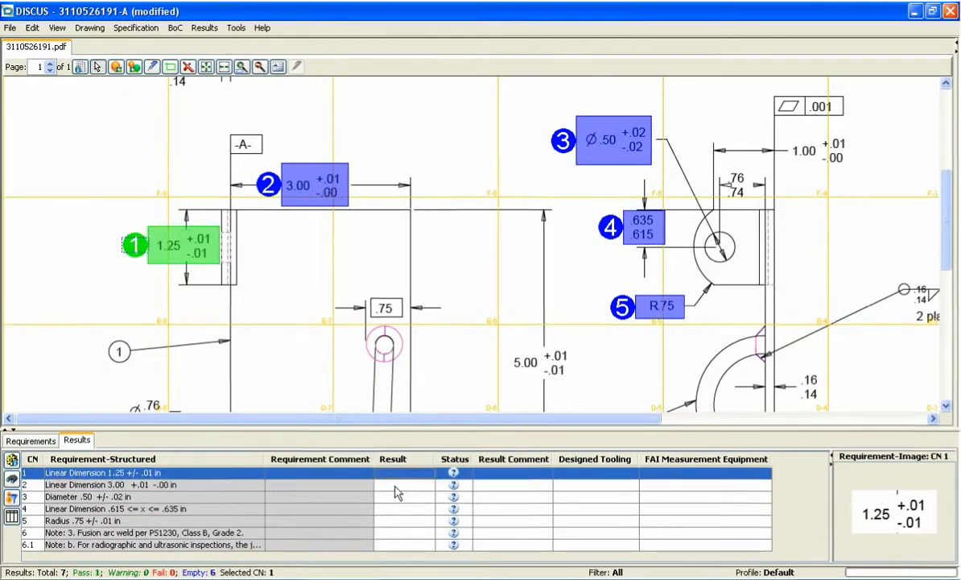
pyautogui.click(97, 484)
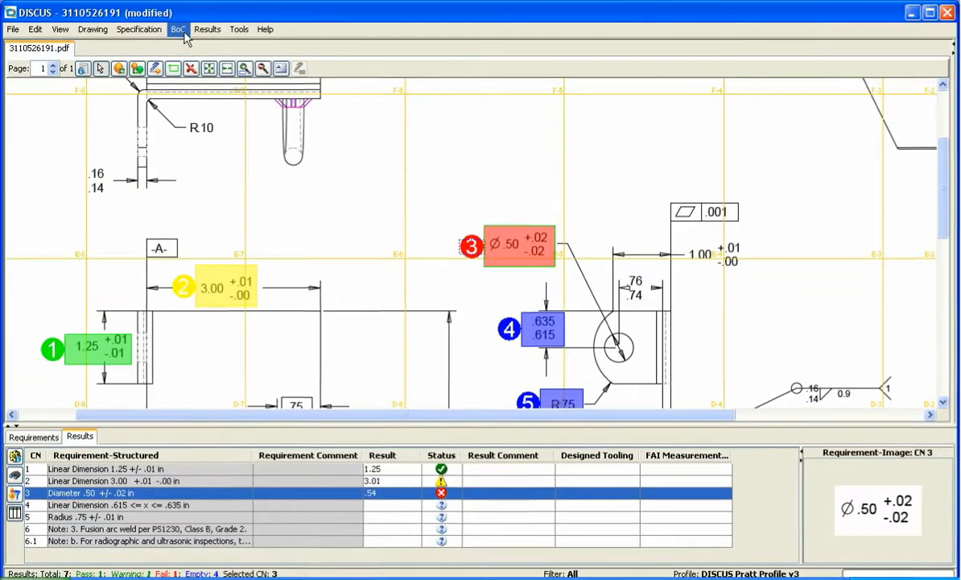
# Export characteristics and results to 3110526191.xls via the Auto Risk template and open it
pyautogui.click(178, 29)
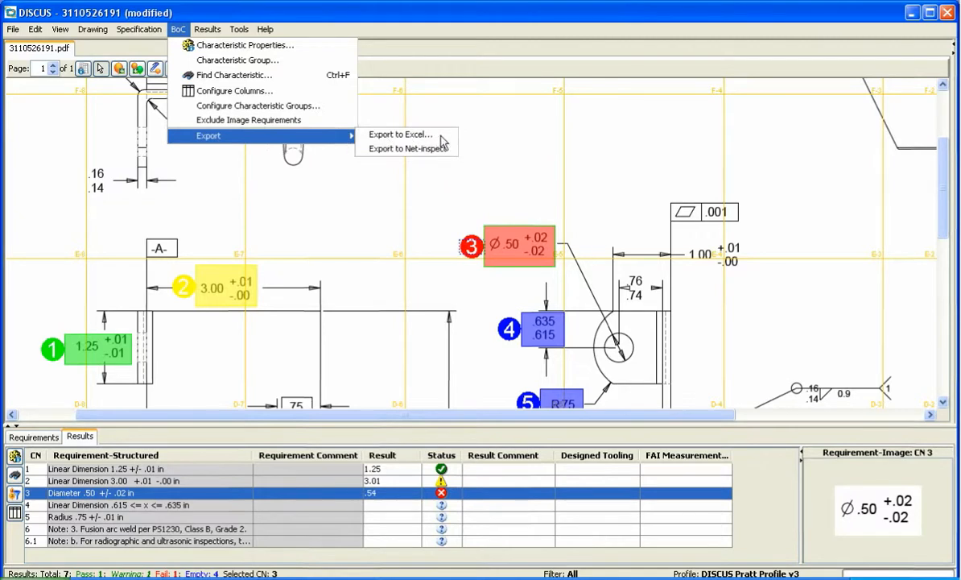
pyautogui.click(400, 133)
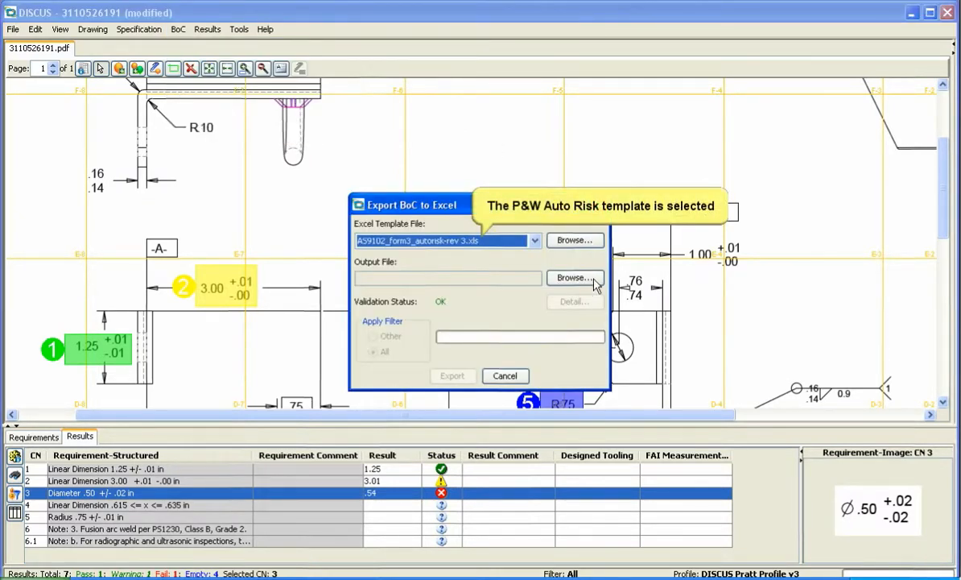
pyautogui.click(574, 277)
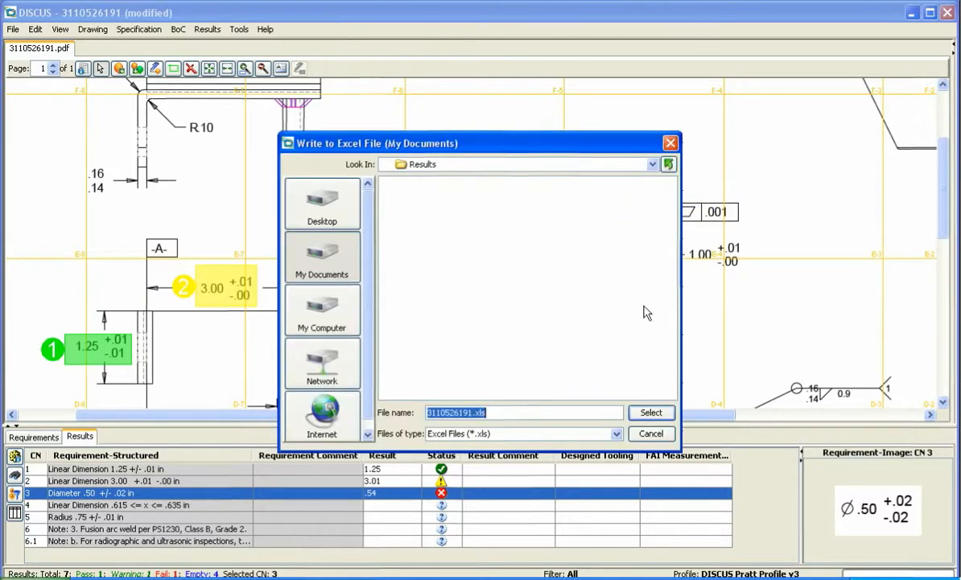
pyautogui.click(650, 412)
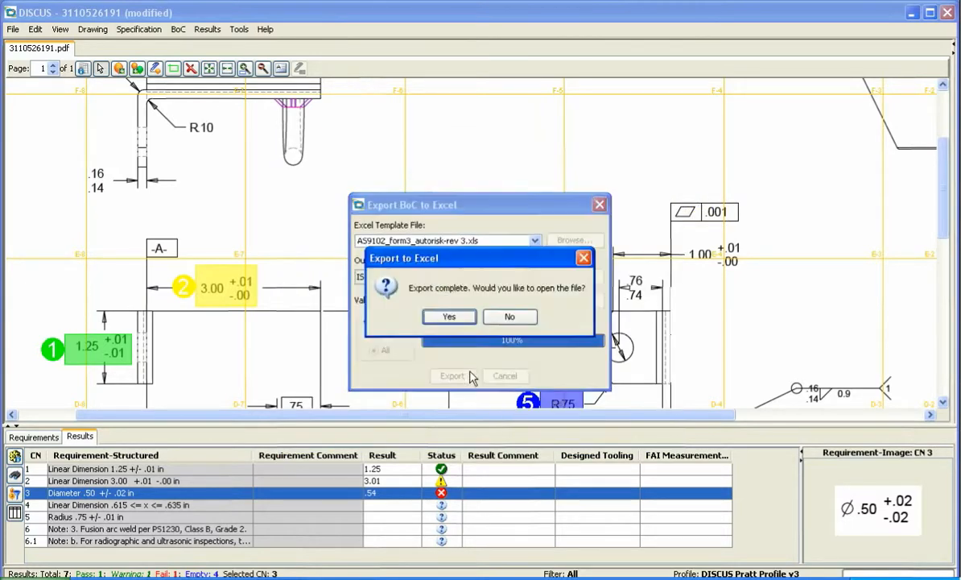
pyautogui.click(449, 315)
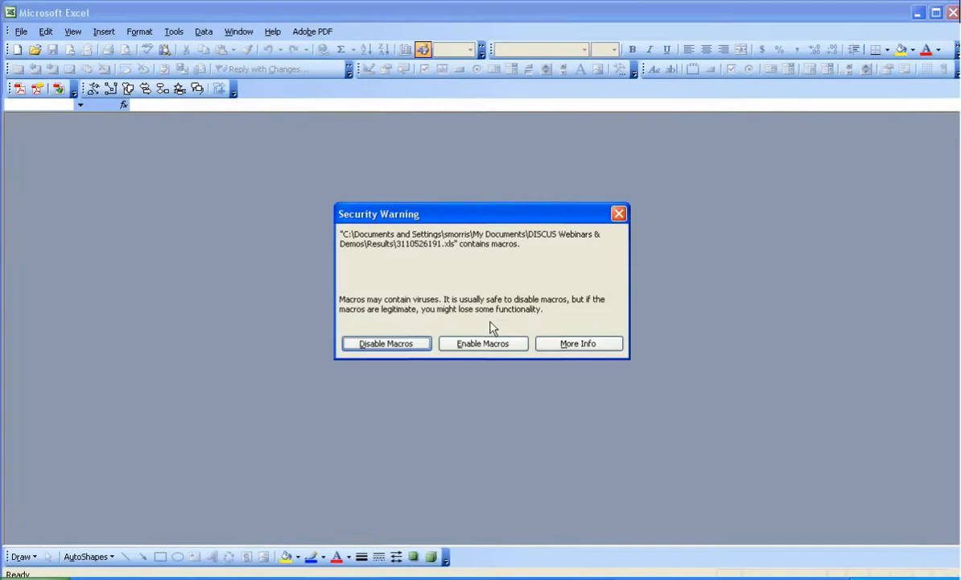
pyautogui.click(483, 343)
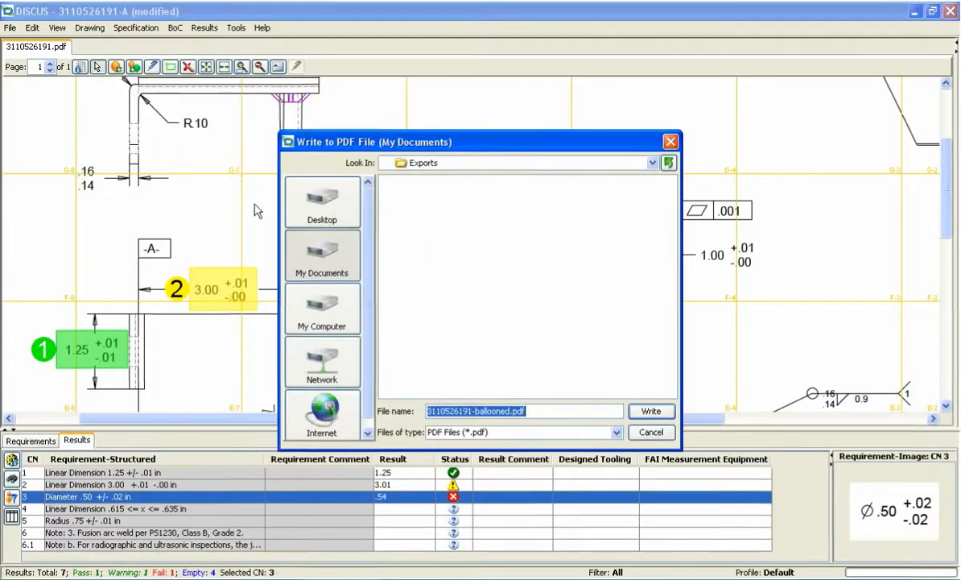
pyautogui.click(650, 410)
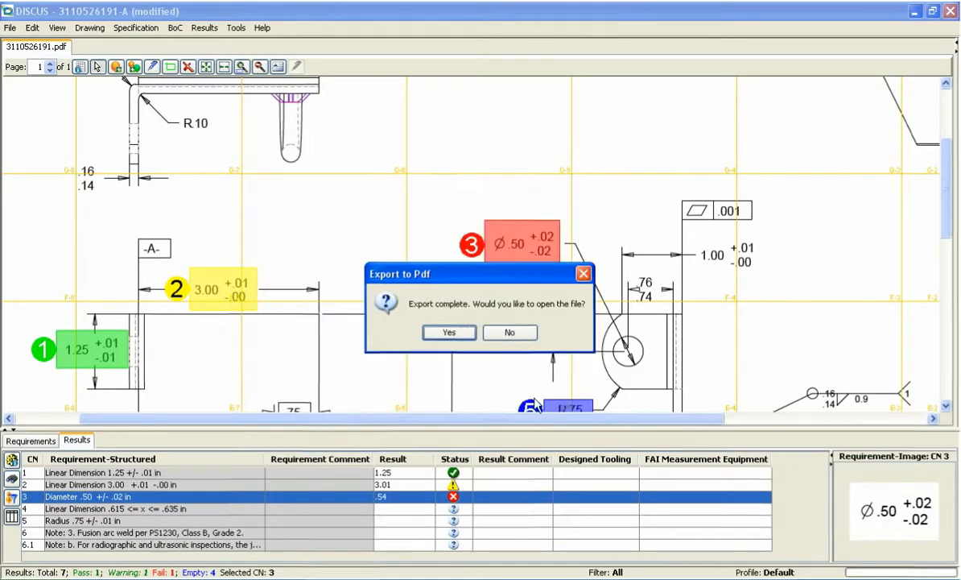